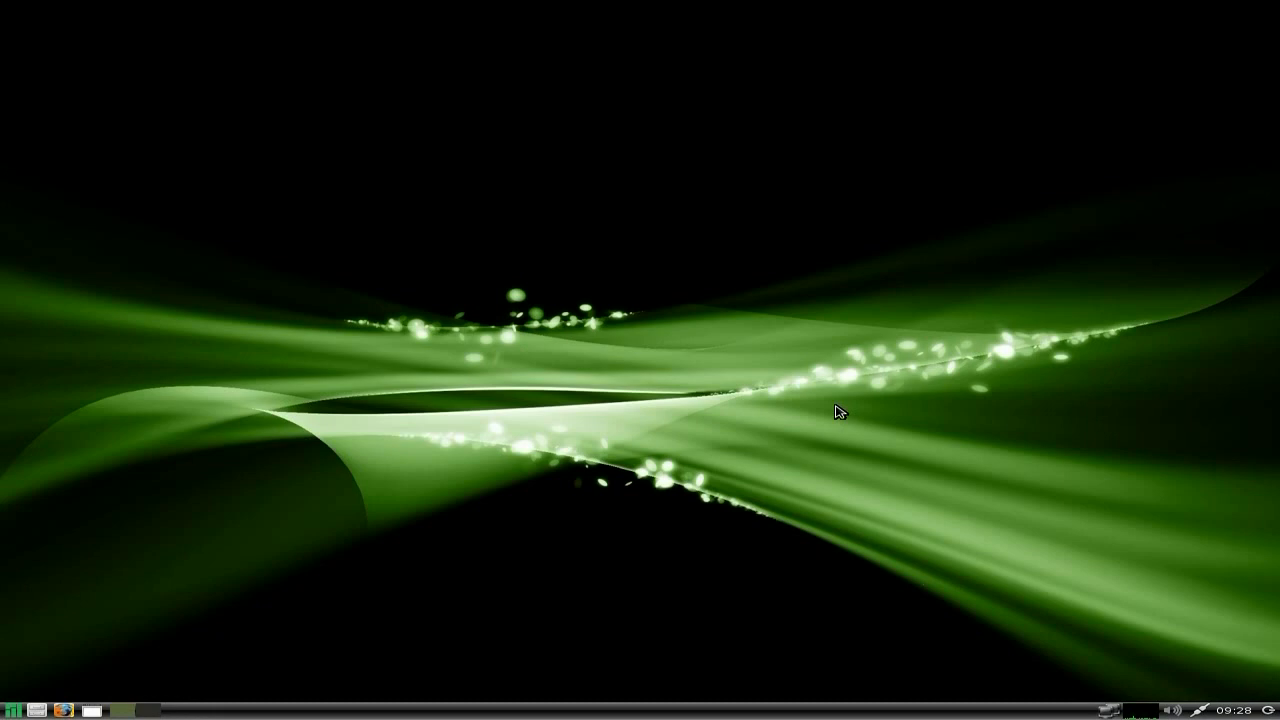
mouse_move(452, 420)
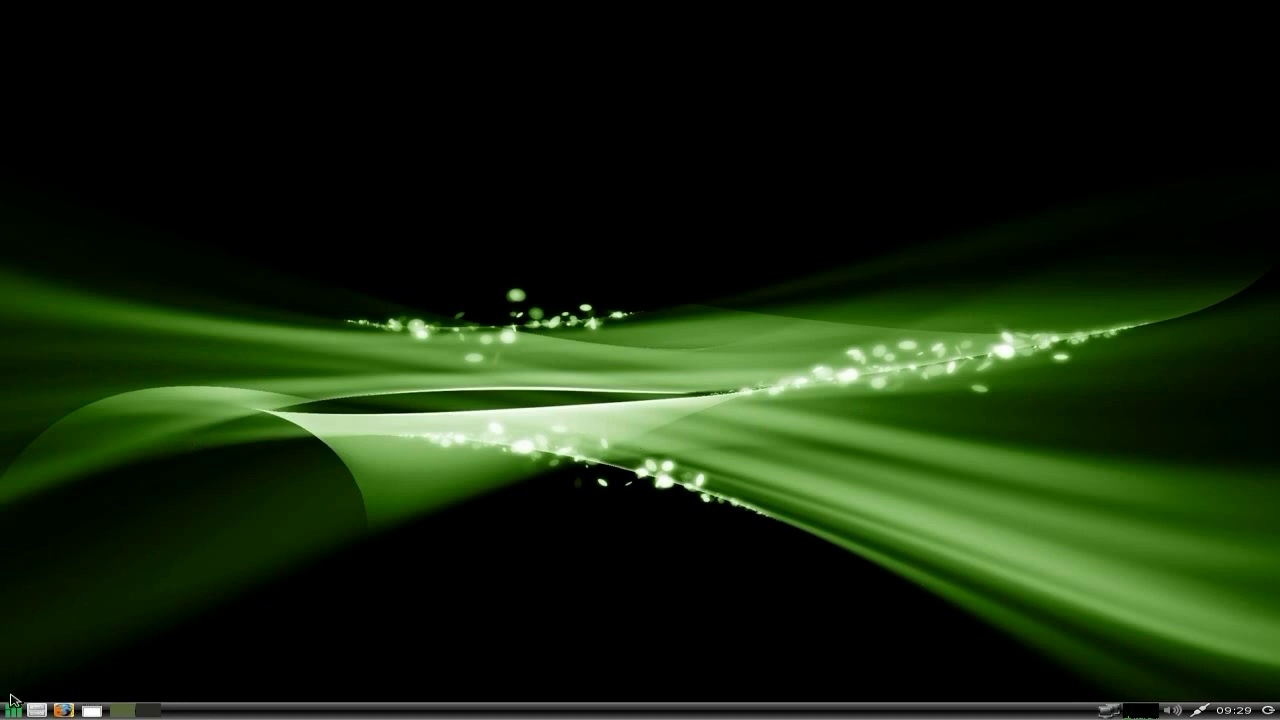
- Open the application menu and expand the Internet submenu to reach Firefox
click(10, 709)
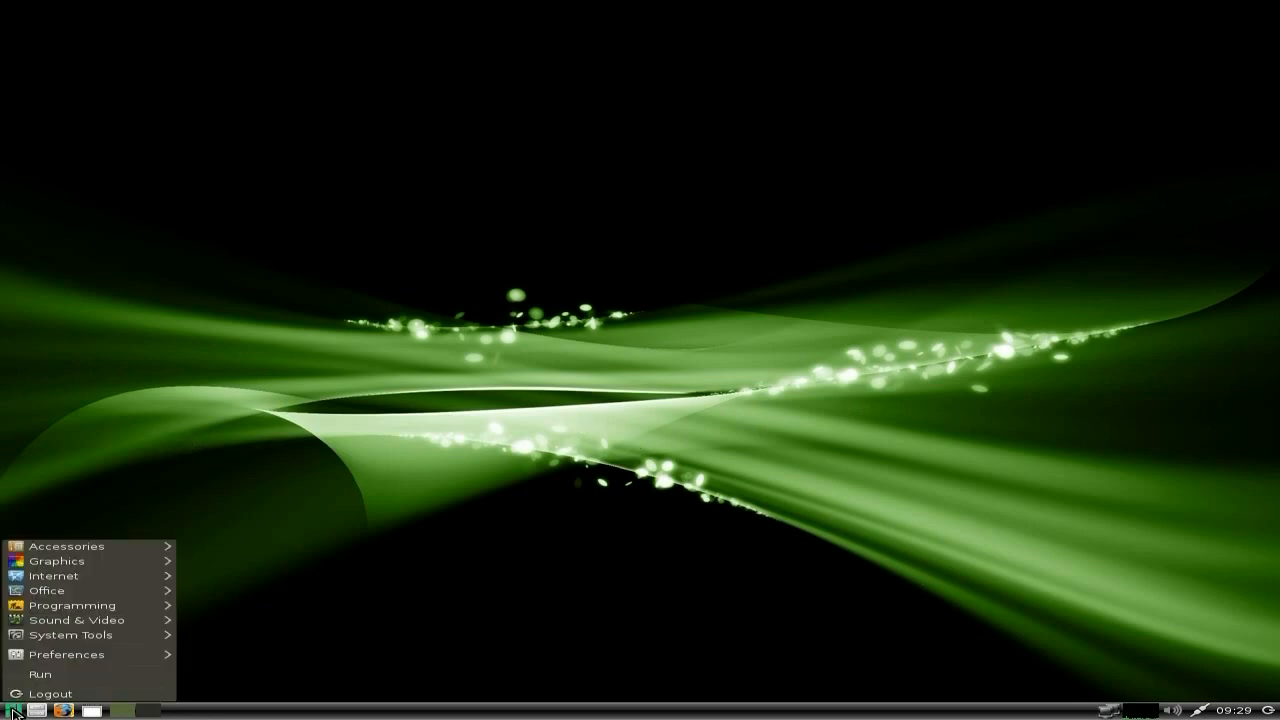
mouse_move(67, 546)
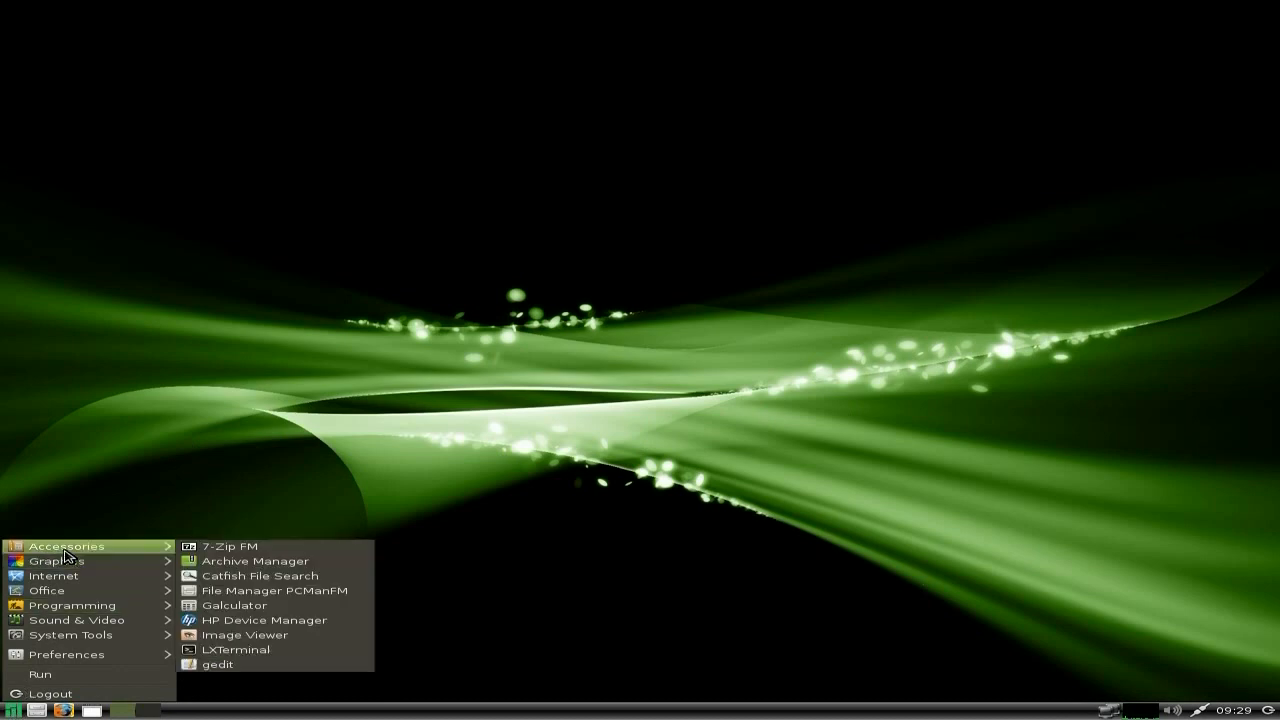
mouse_move(230, 546)
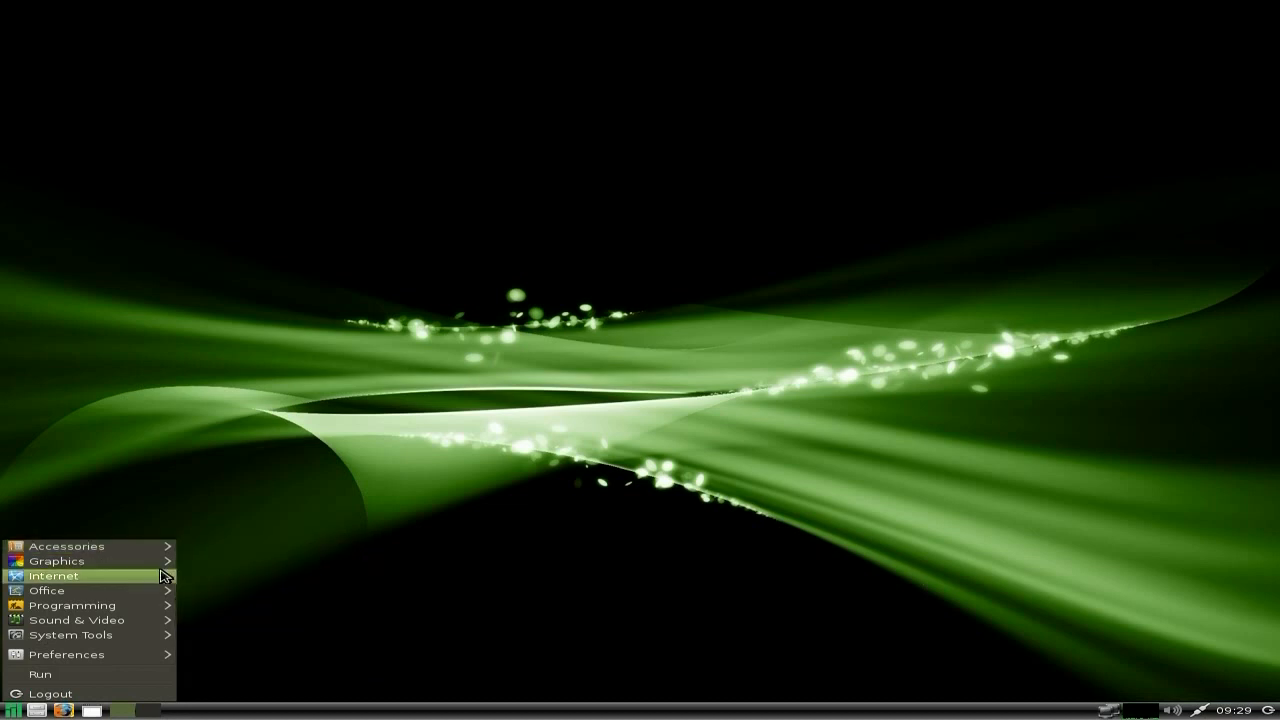
mouse_move(55, 560)
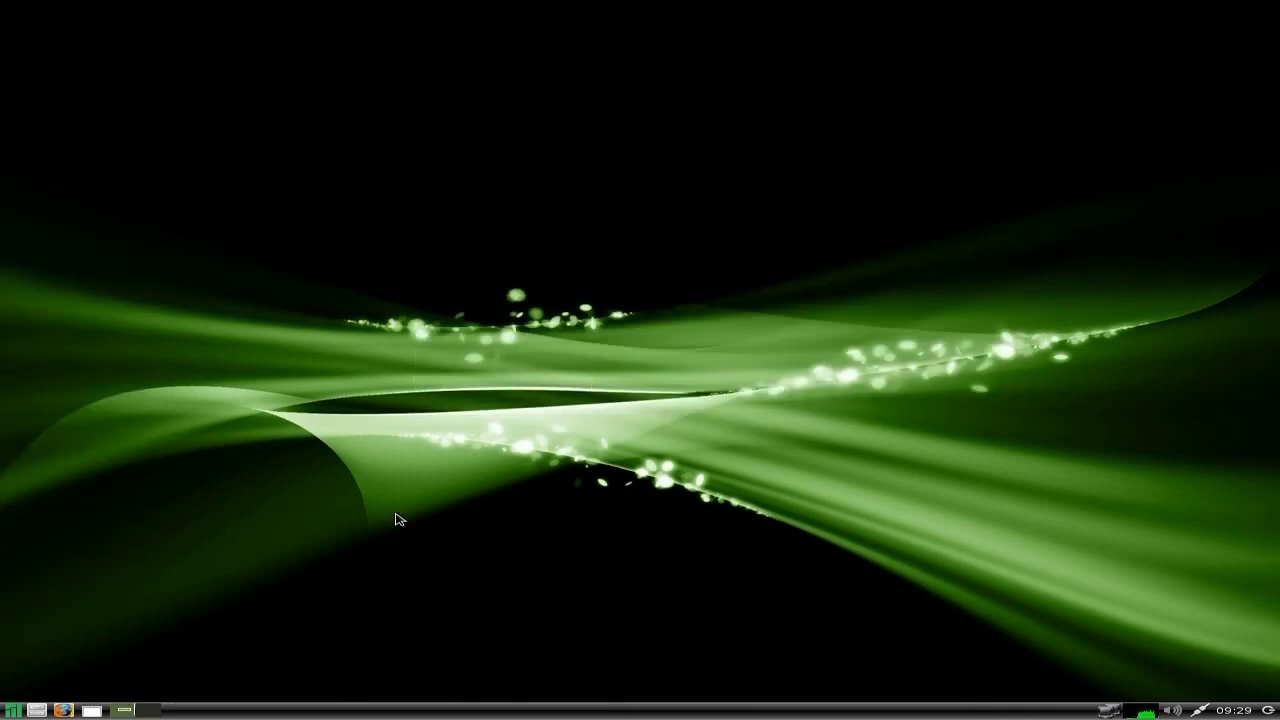
click(10, 705)
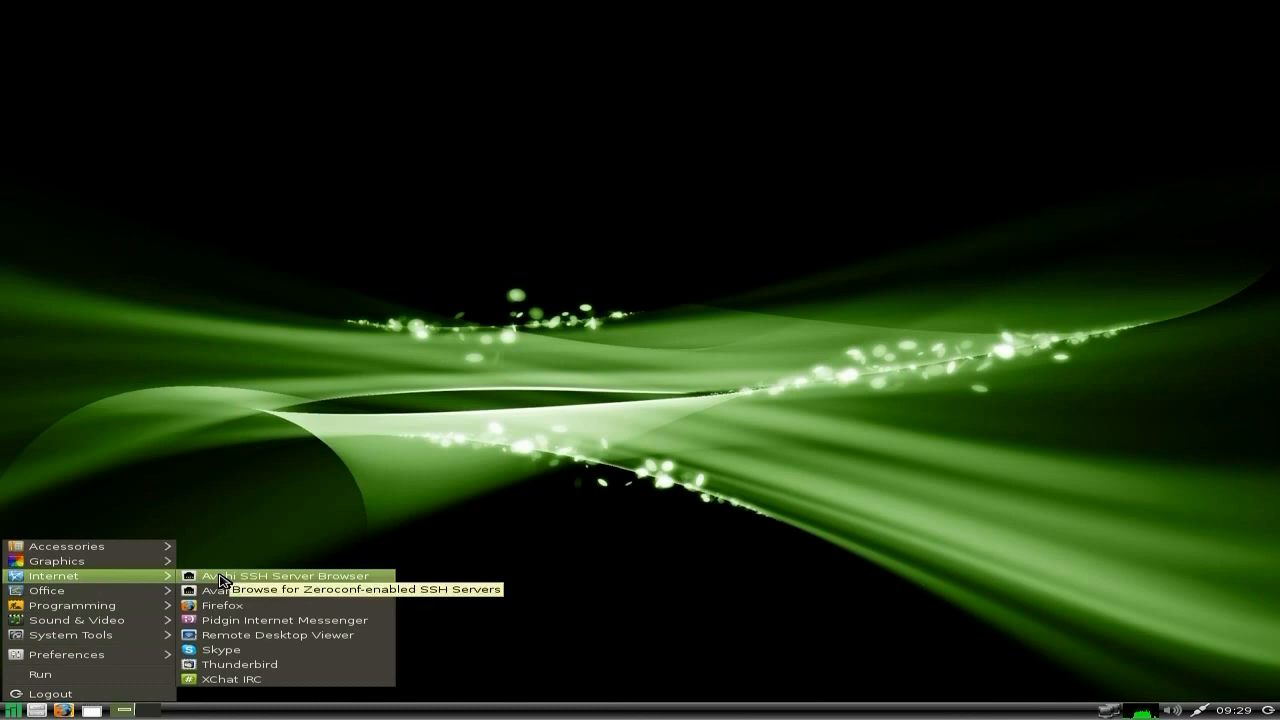
mouse_move(222, 605)
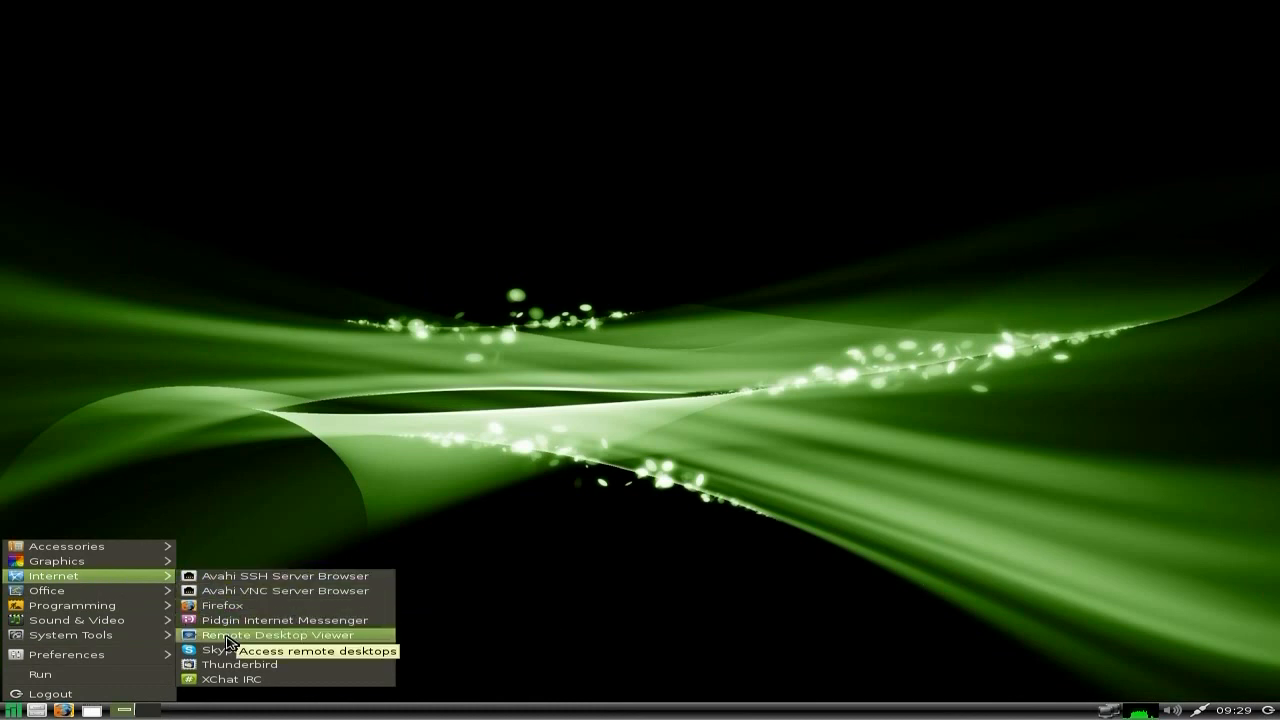
mouse_move(220, 649)
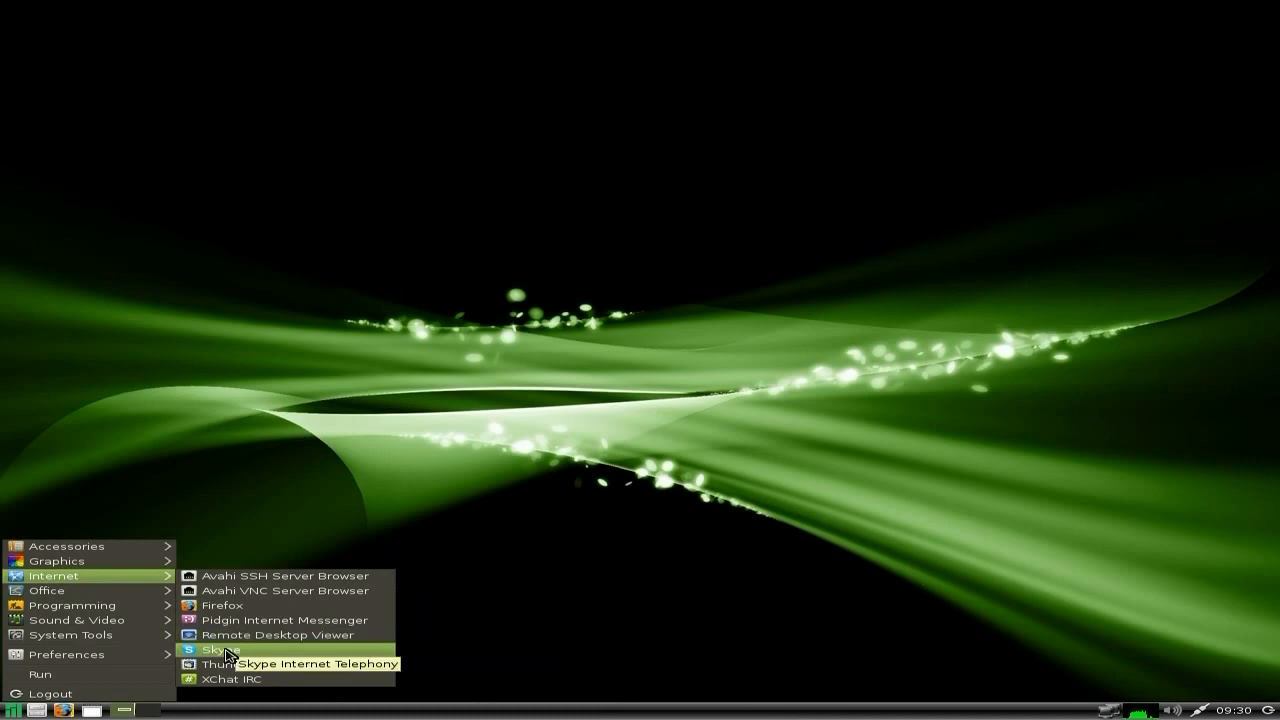
mouse_move(237, 664)
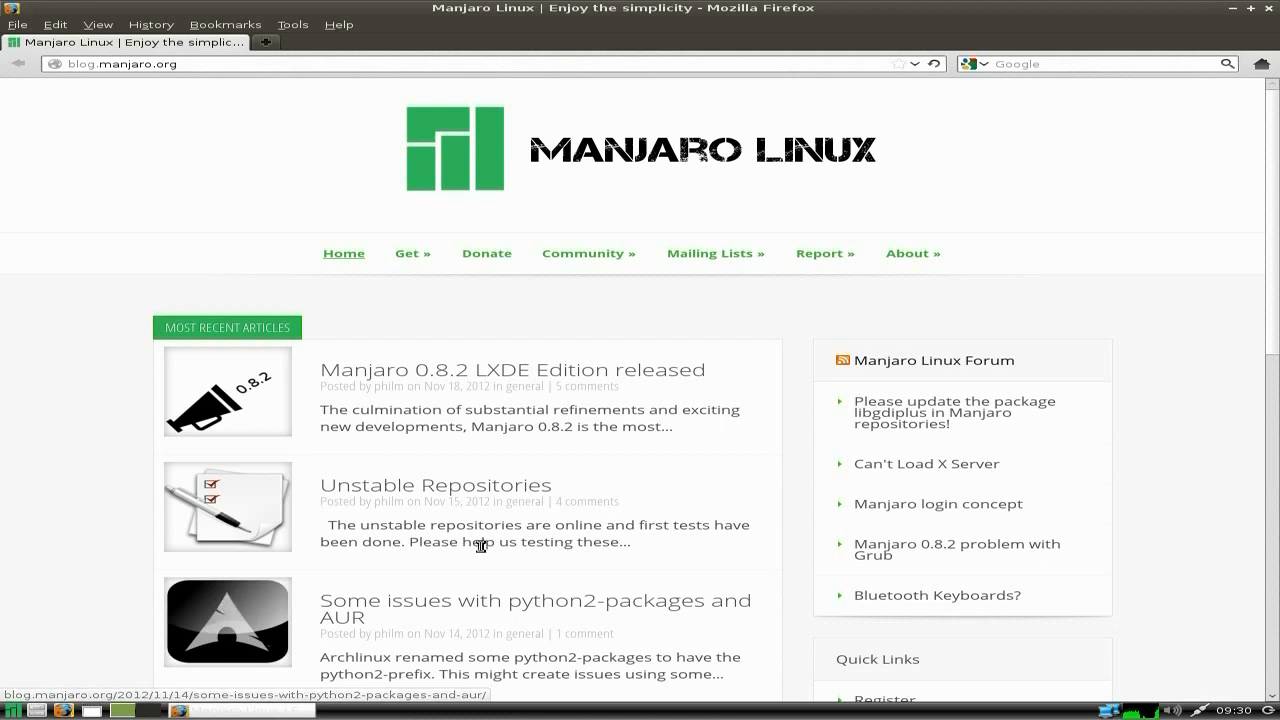
mouse_move(420, 423)
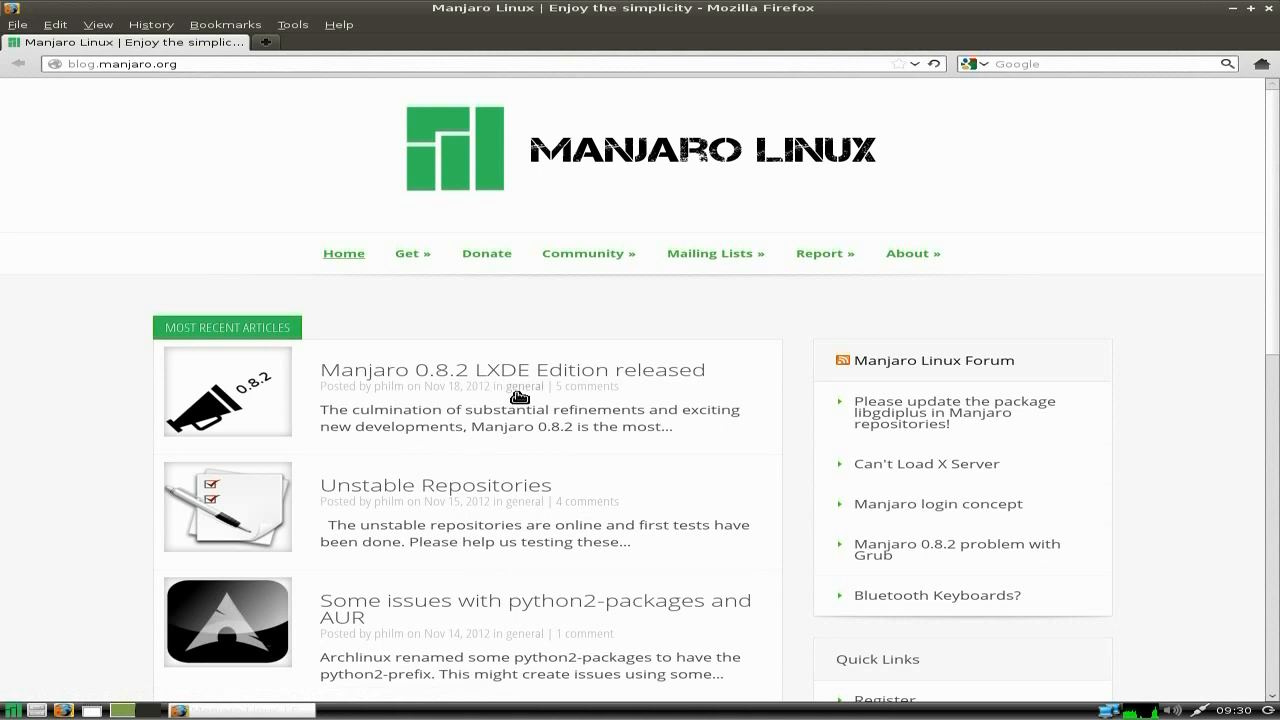
mouse_move(708, 455)
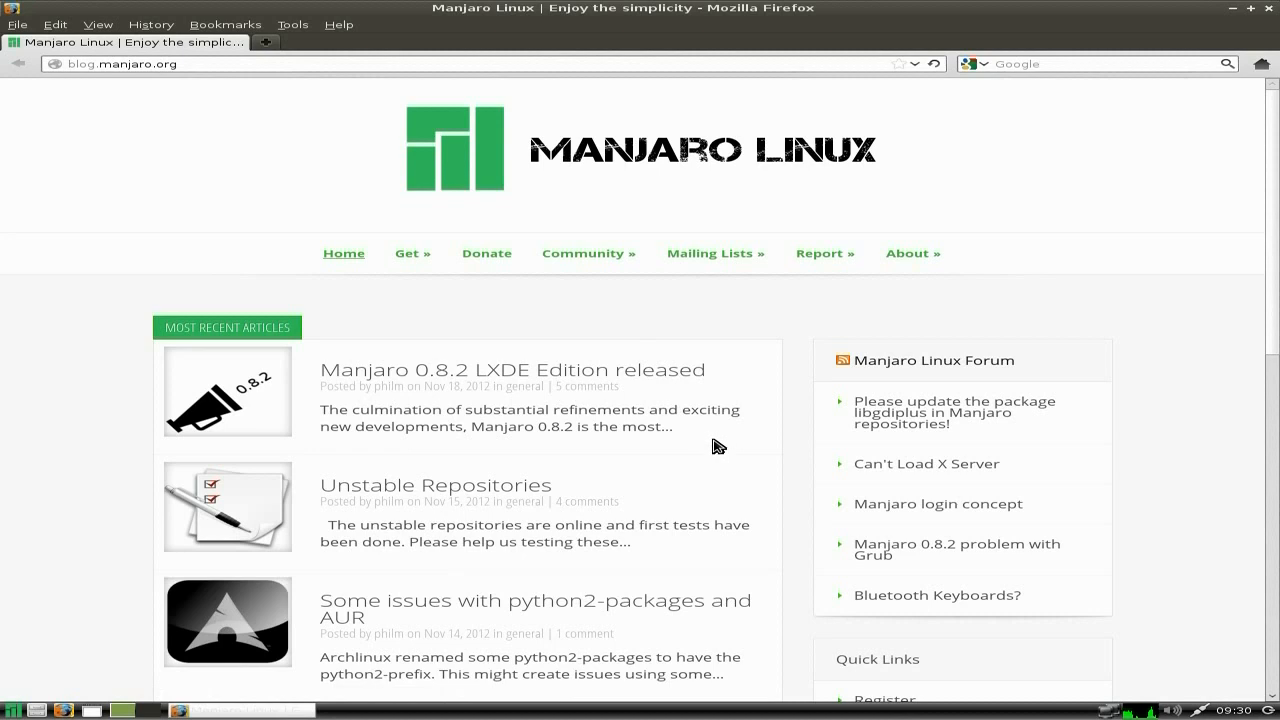
mouse_move(1172, 155)
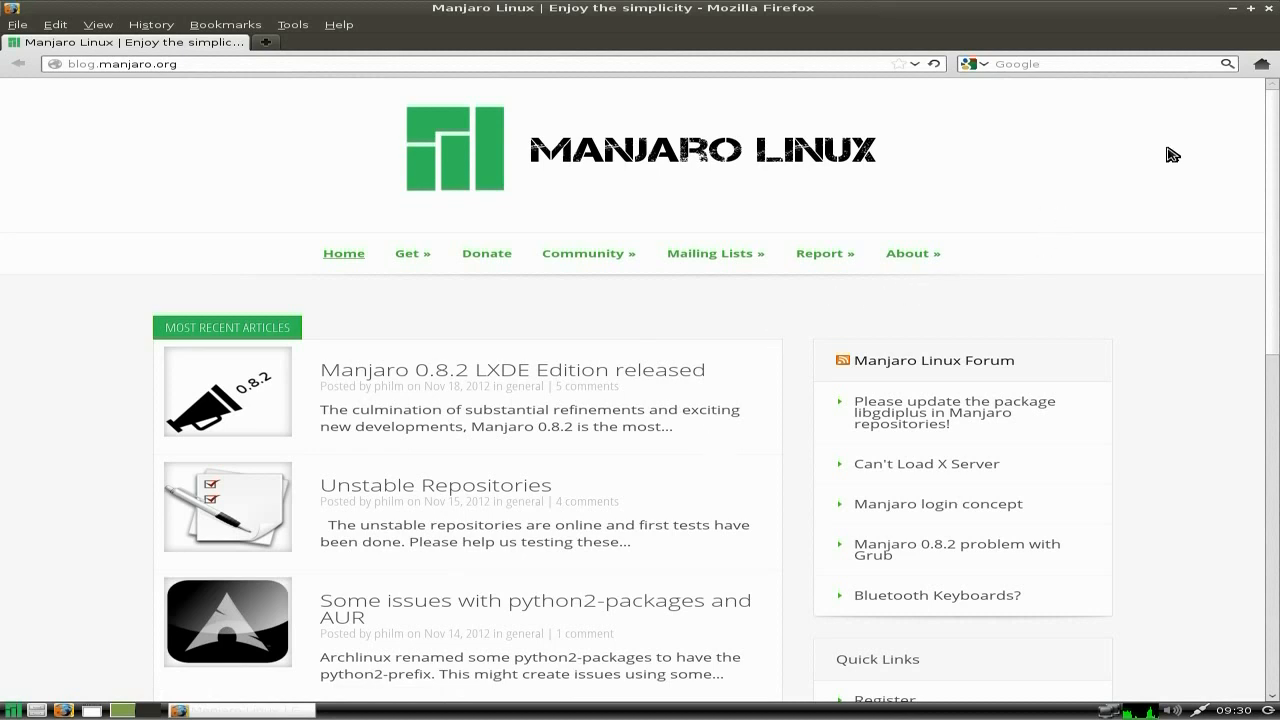
- Close the Firefox window showing blog.manjaro.org
click(1100, 63)
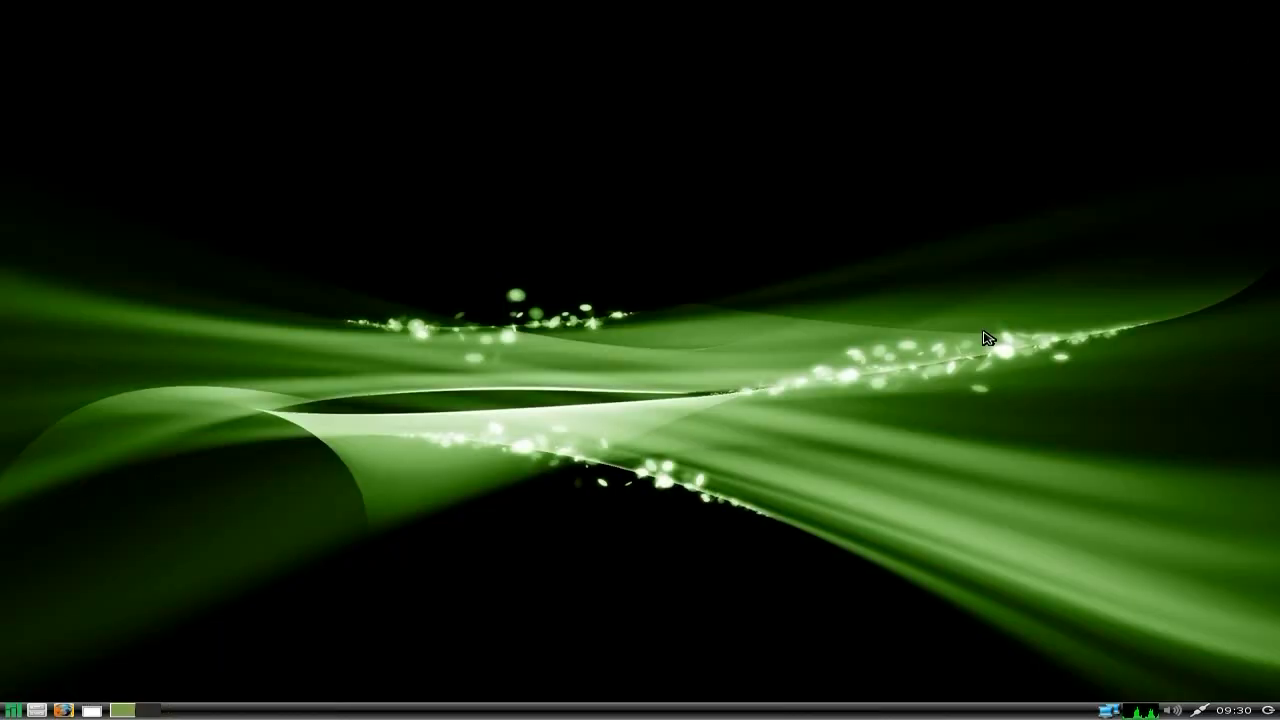
mouse_move(712, 461)
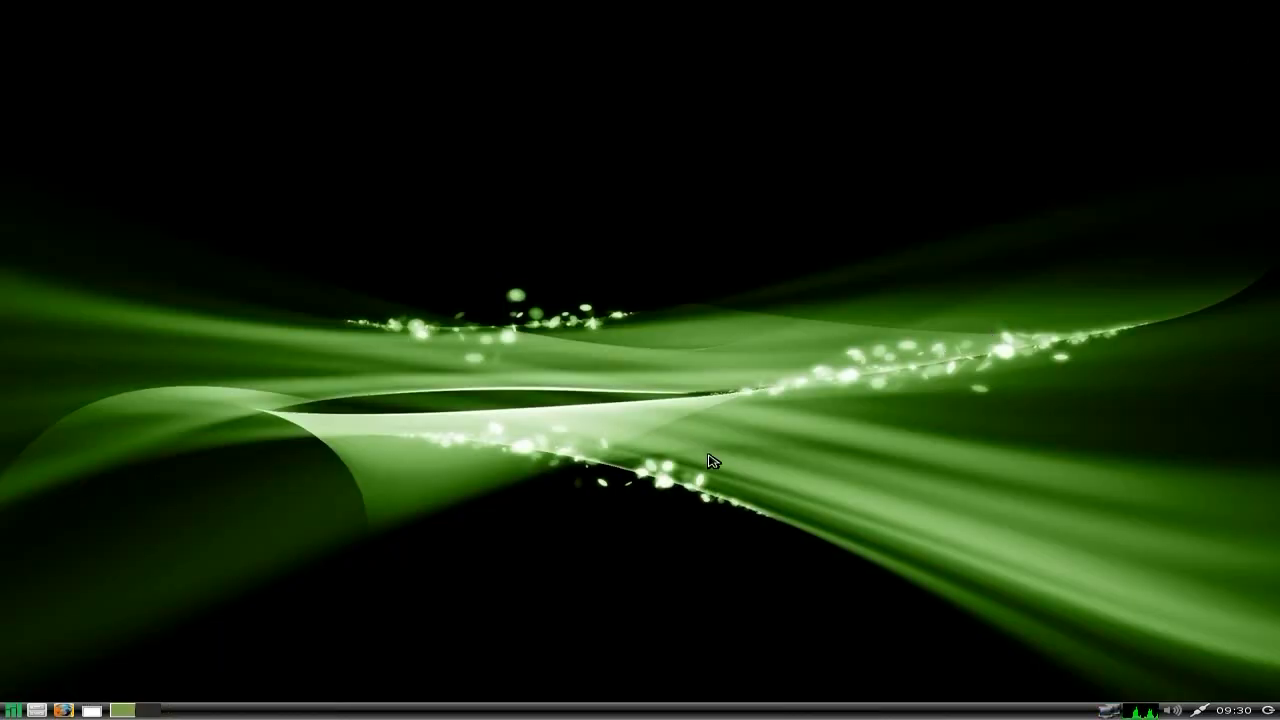
mouse_move(476, 392)
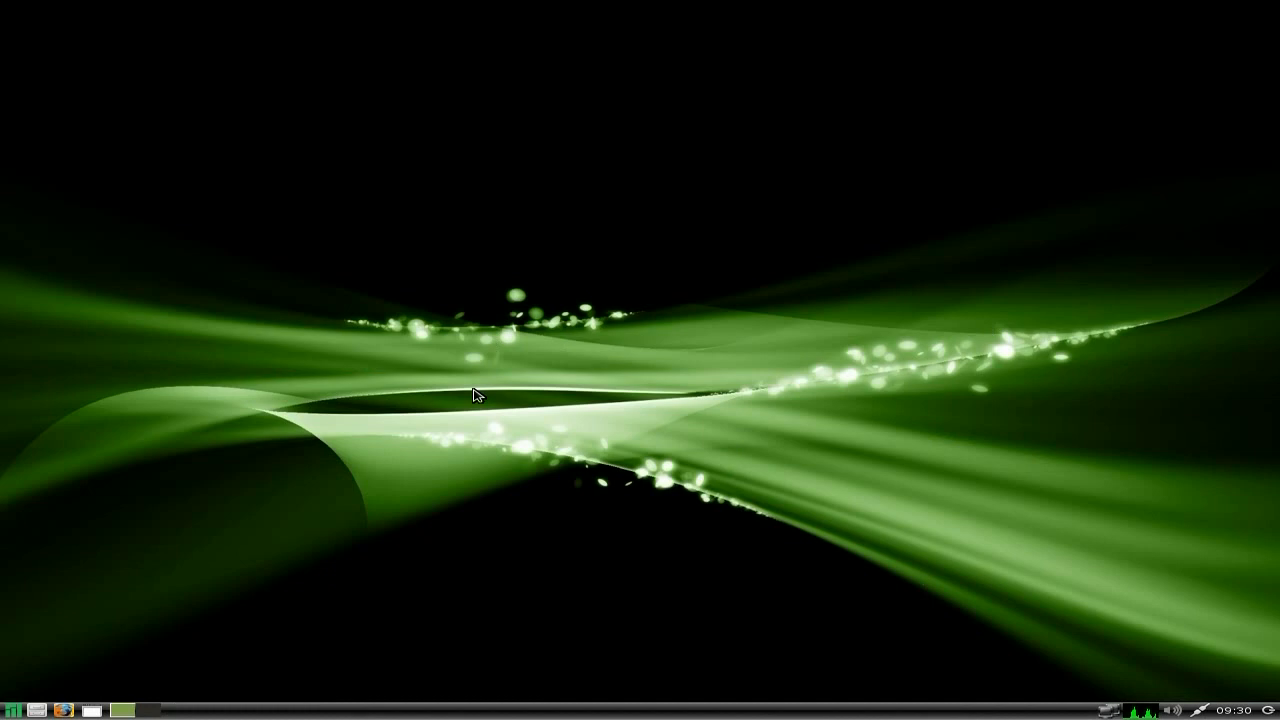
mouse_move(380, 466)
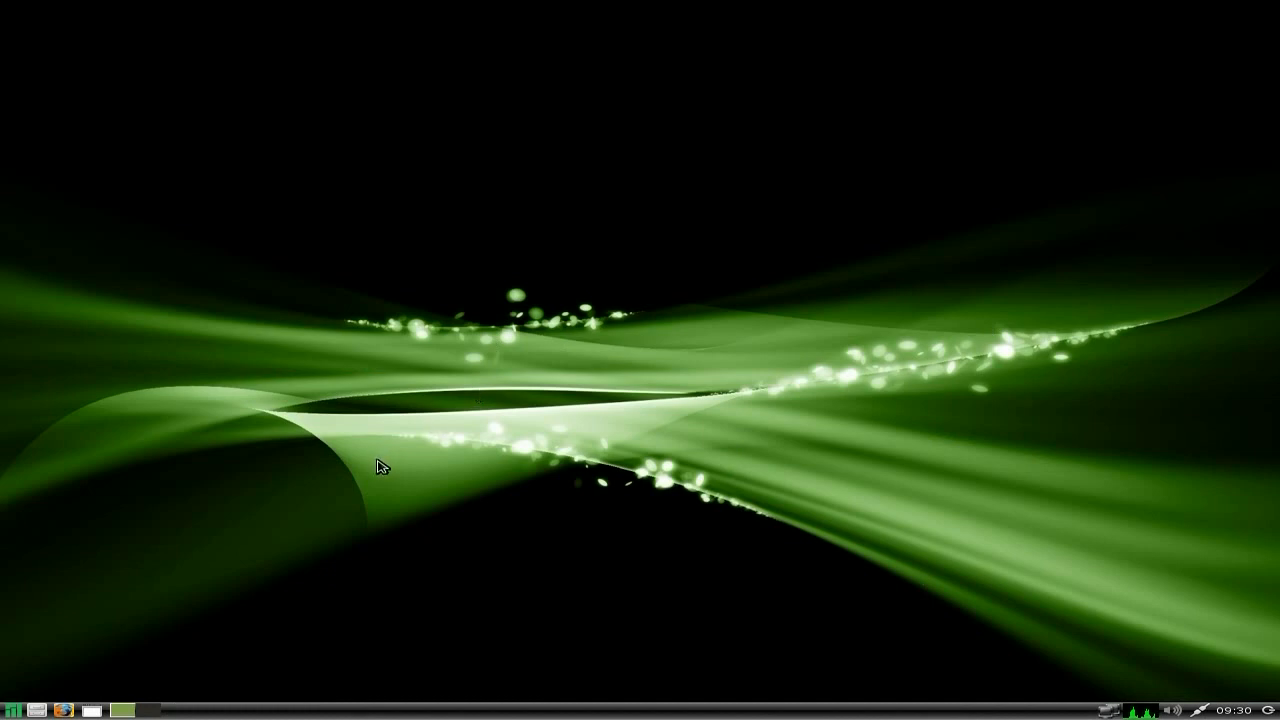
mouse_move(5, 685)
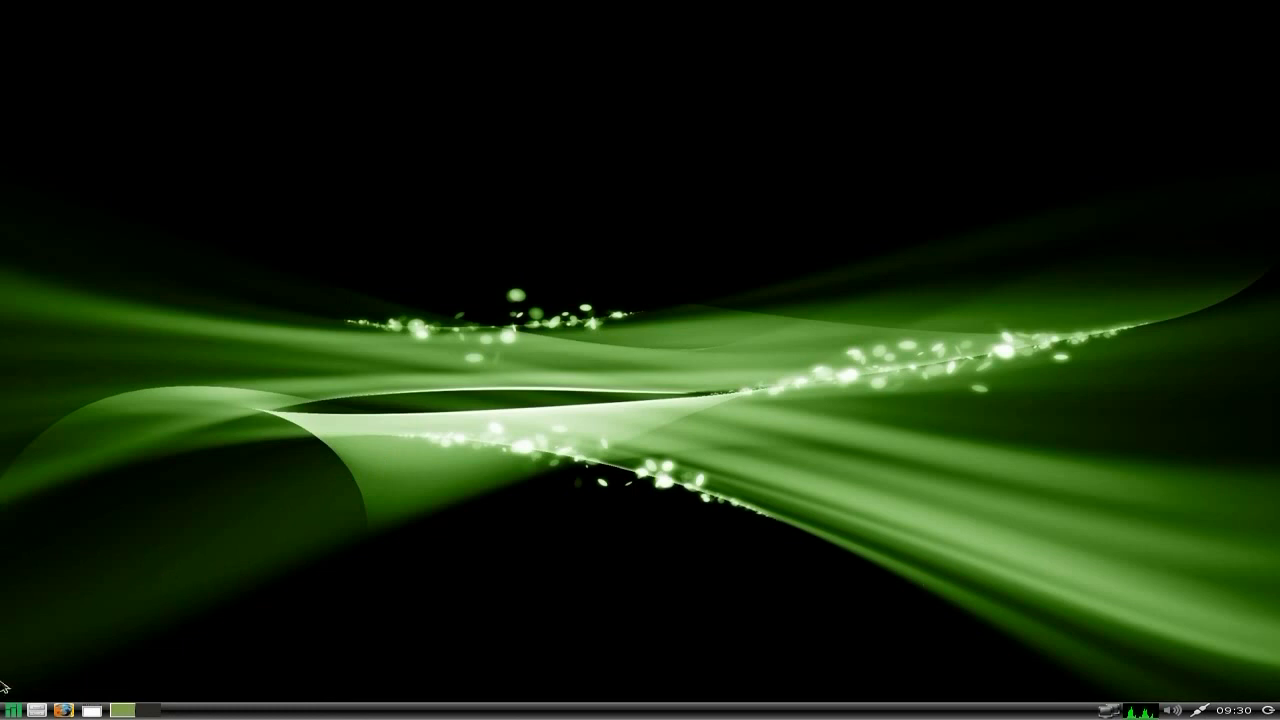
click(10, 710)
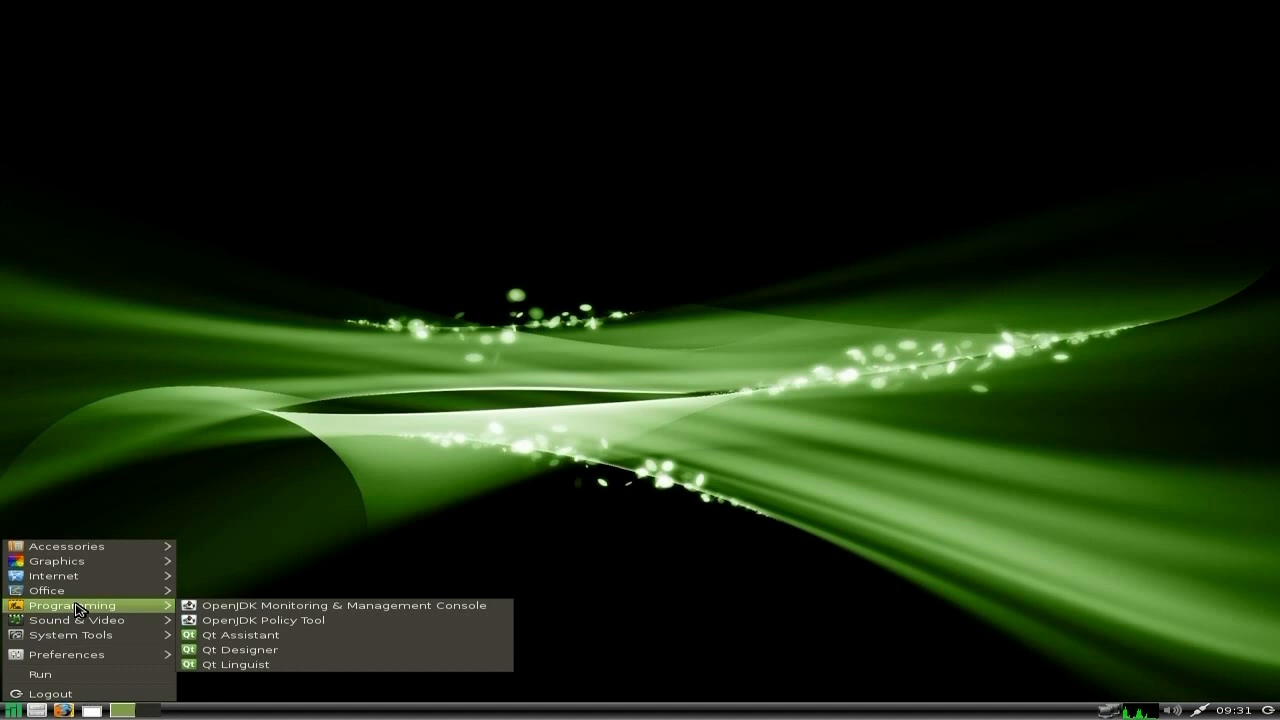
mouse_move(75, 619)
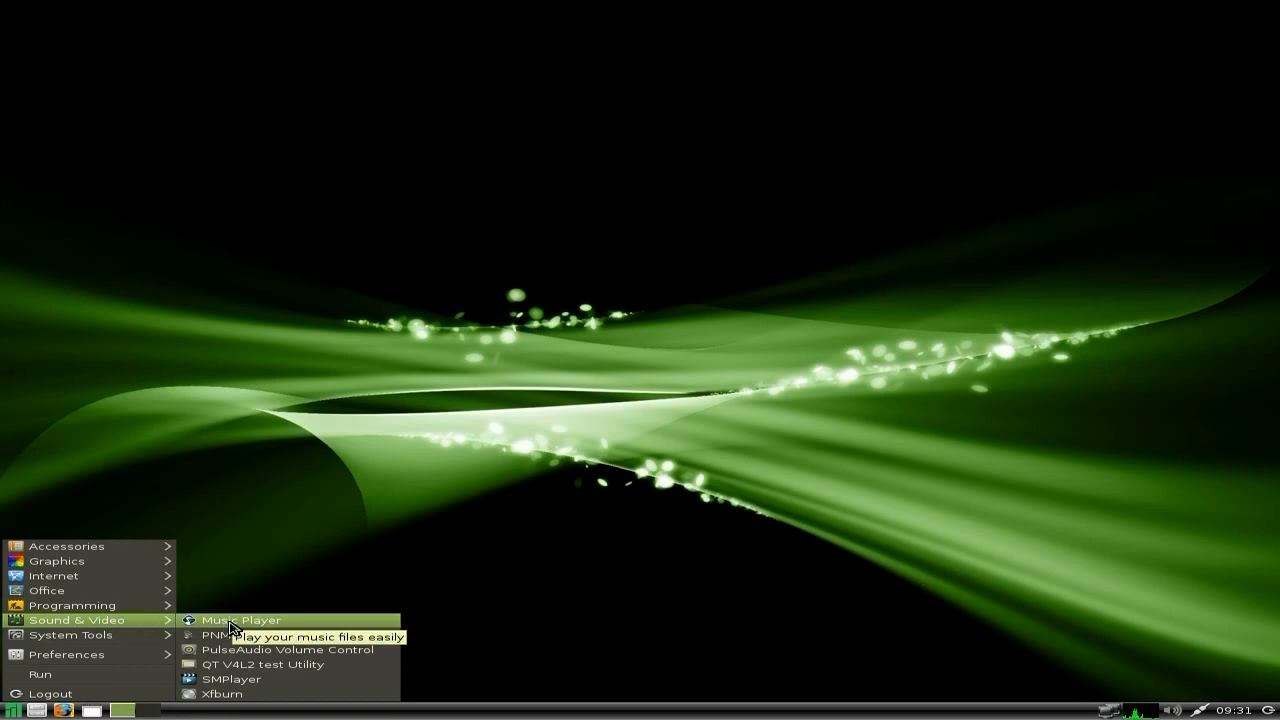
mouse_move(235, 628)
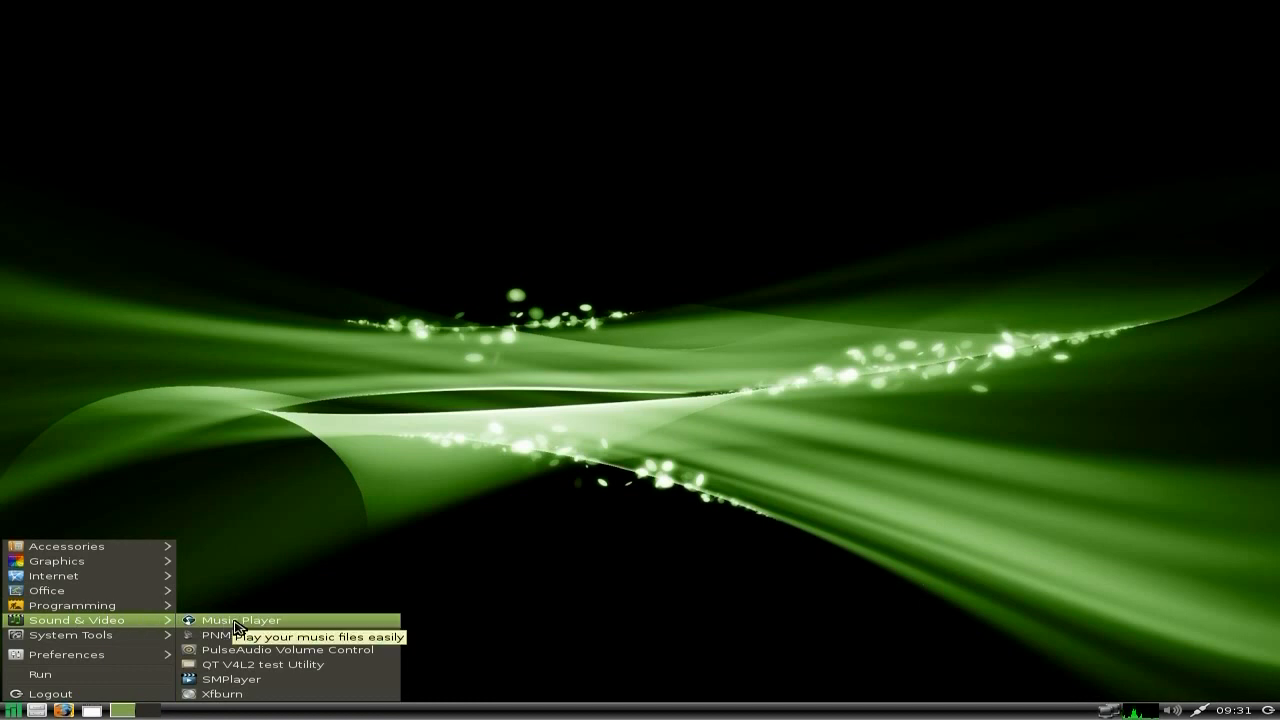
mouse_move(240, 635)
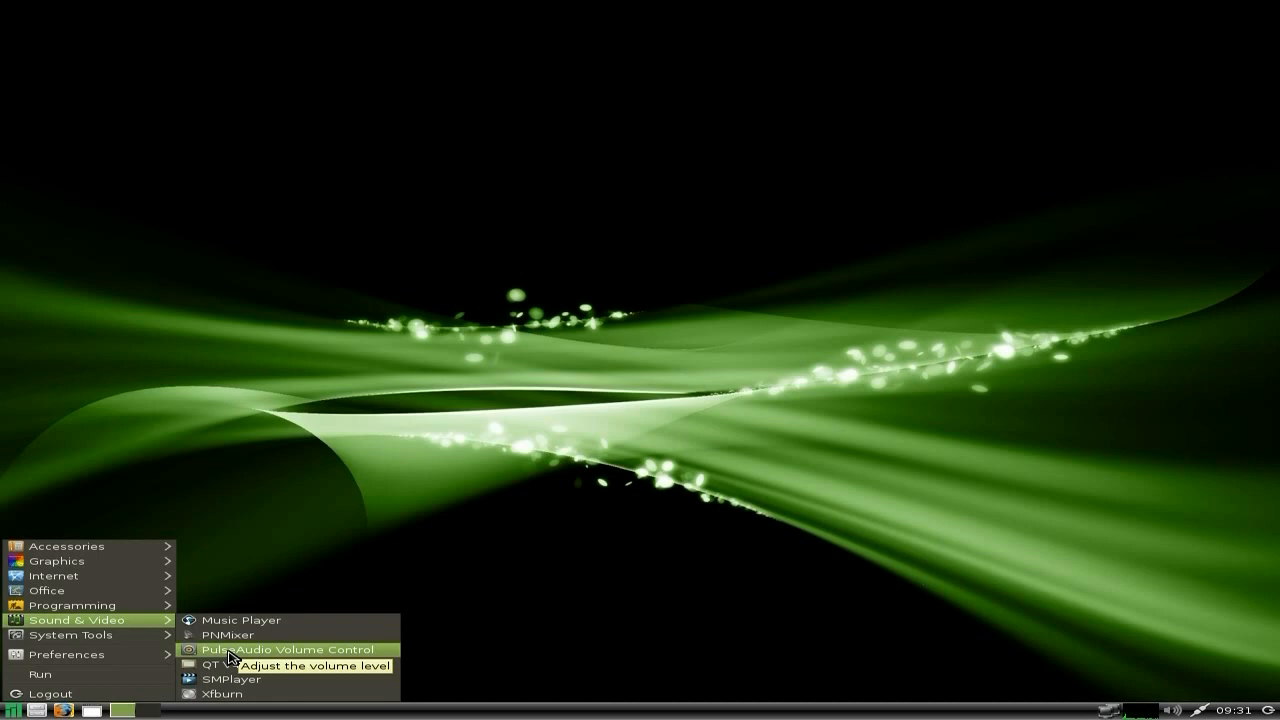
mouse_move(223, 694)
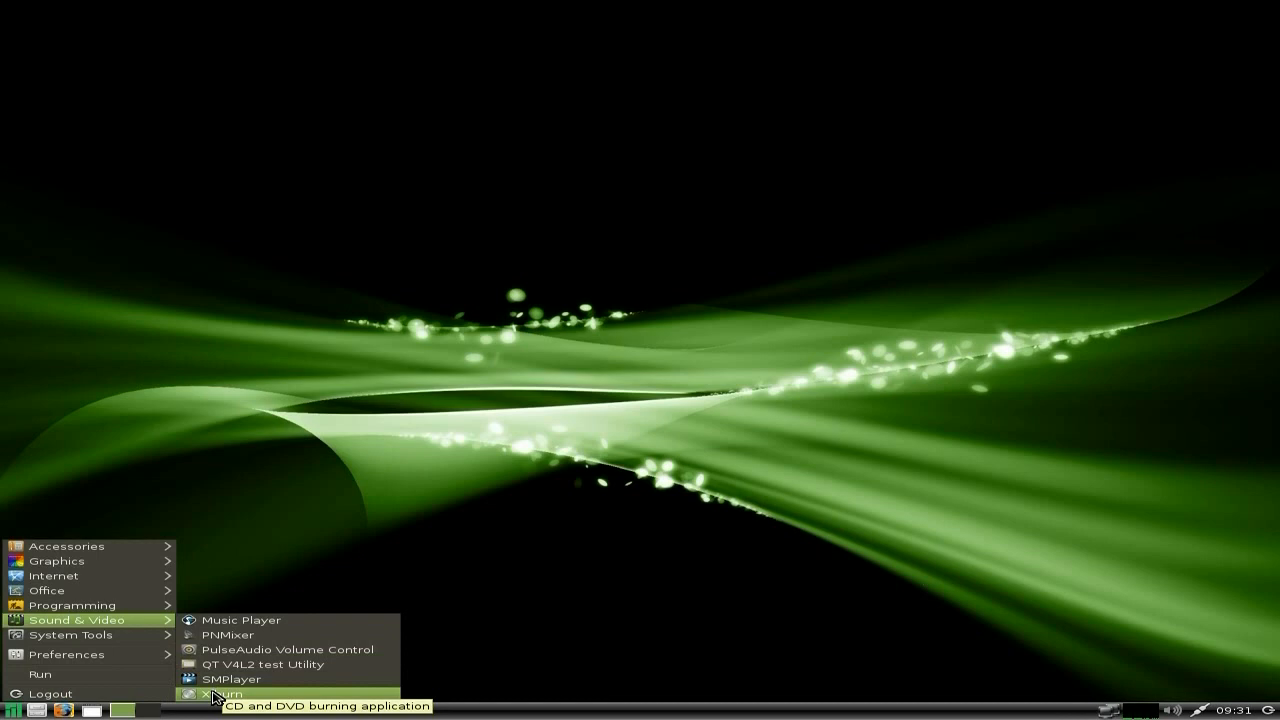
mouse_move(232, 679)
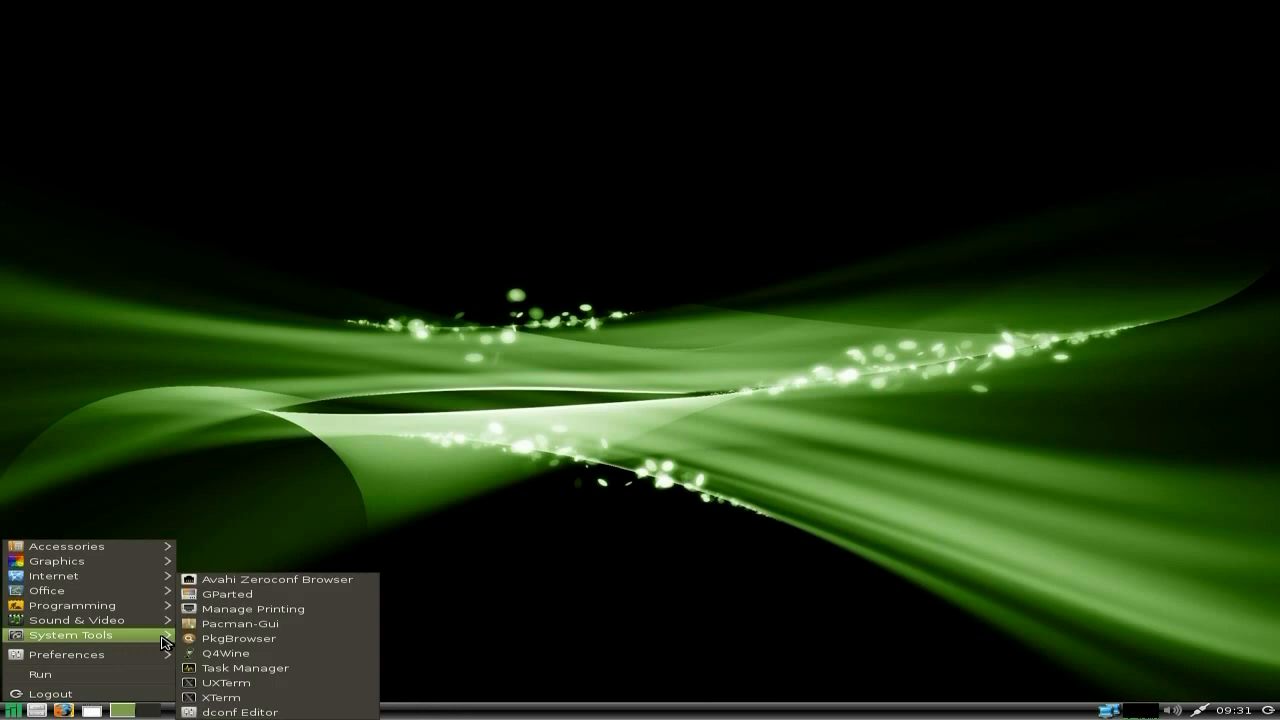
mouse_move(230, 593)
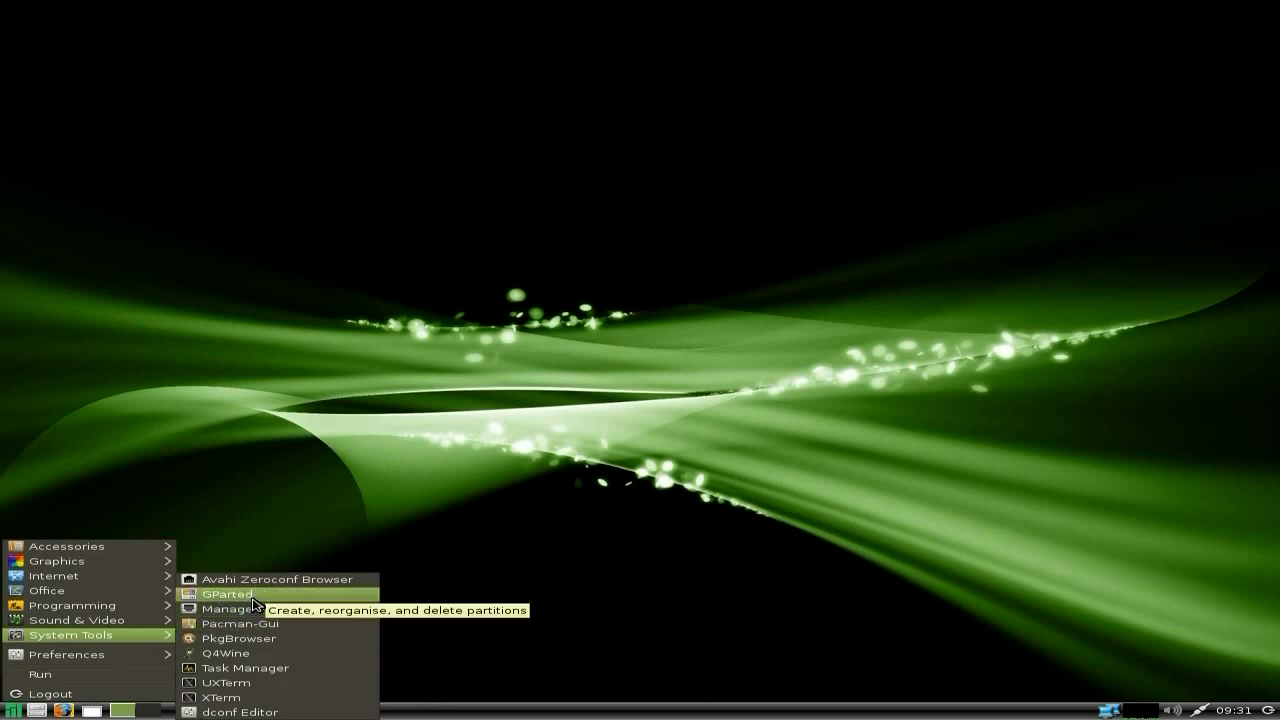
mouse_move(303, 638)
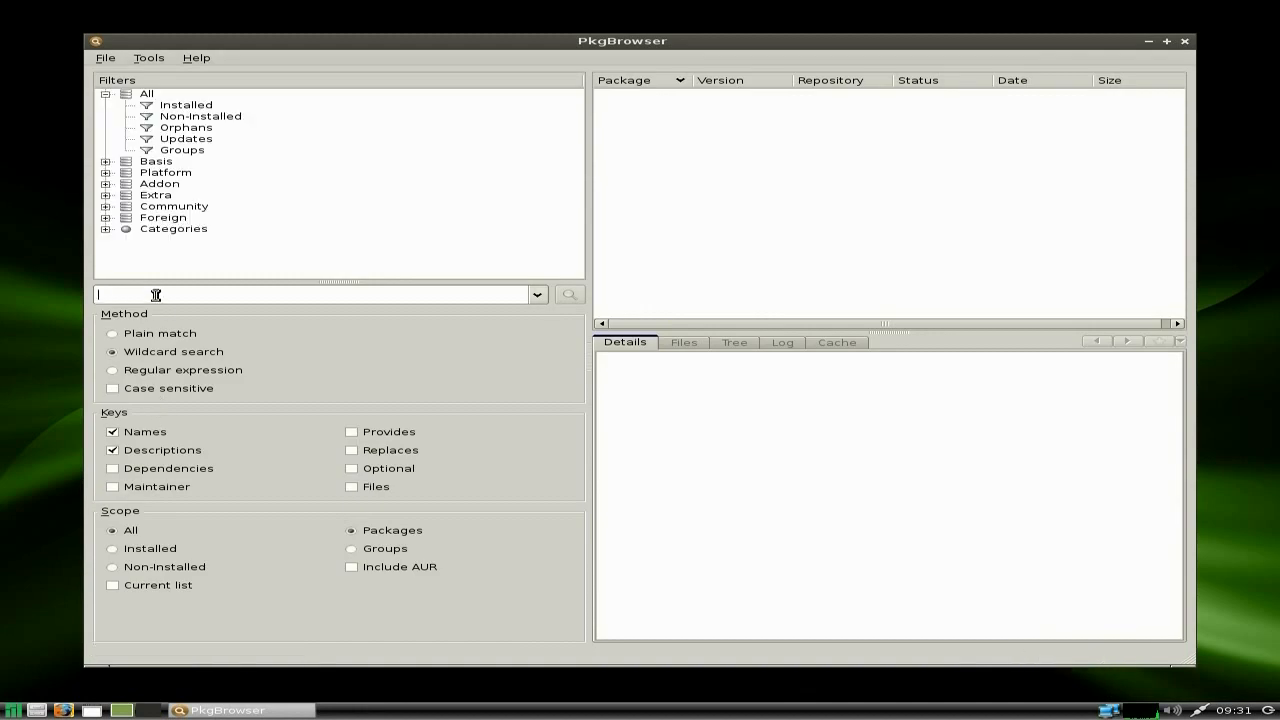
- Search PkgBrowser for 'clem', view the clementine music player's details, then close PkgBrowser
text(clementi)
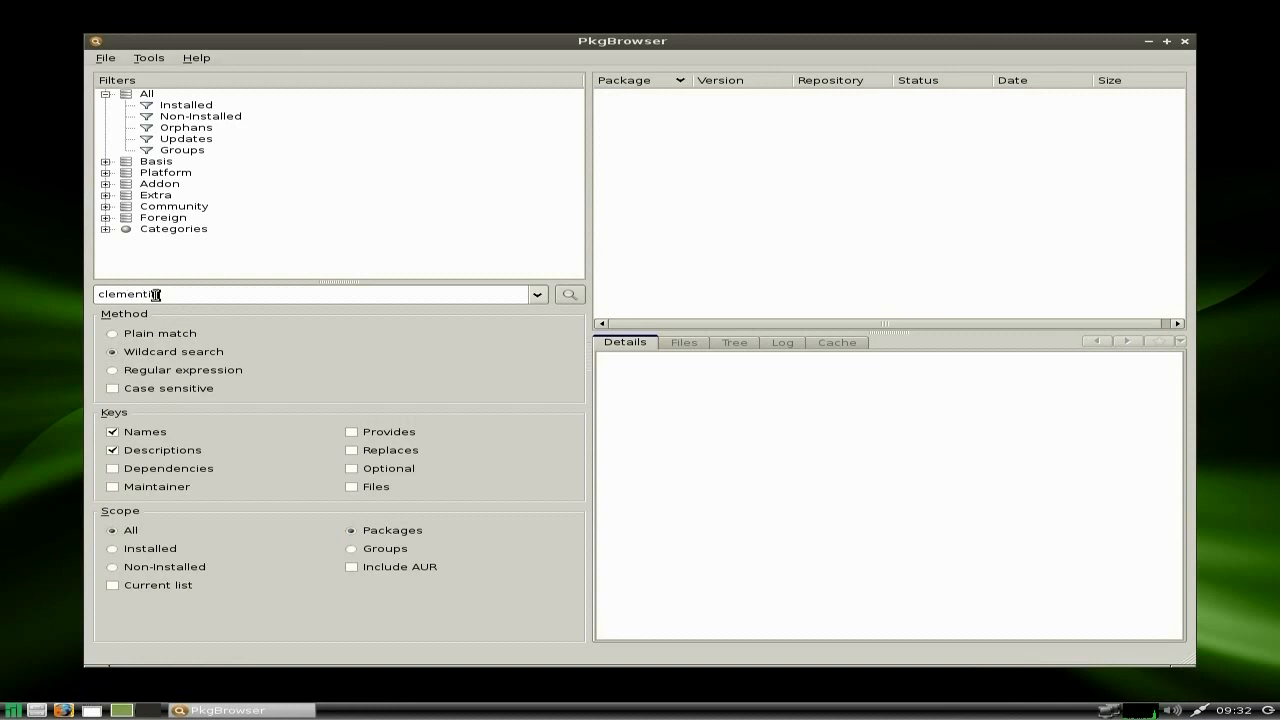
click(569, 294)
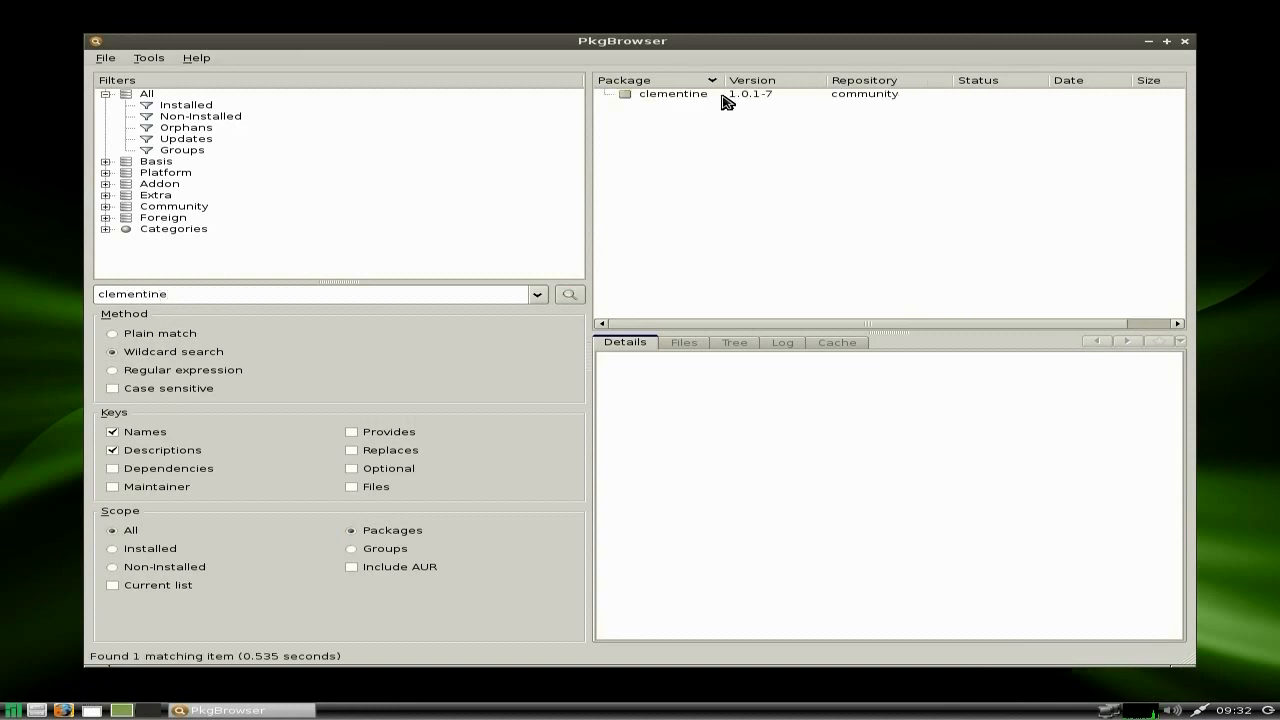
click(673, 93)
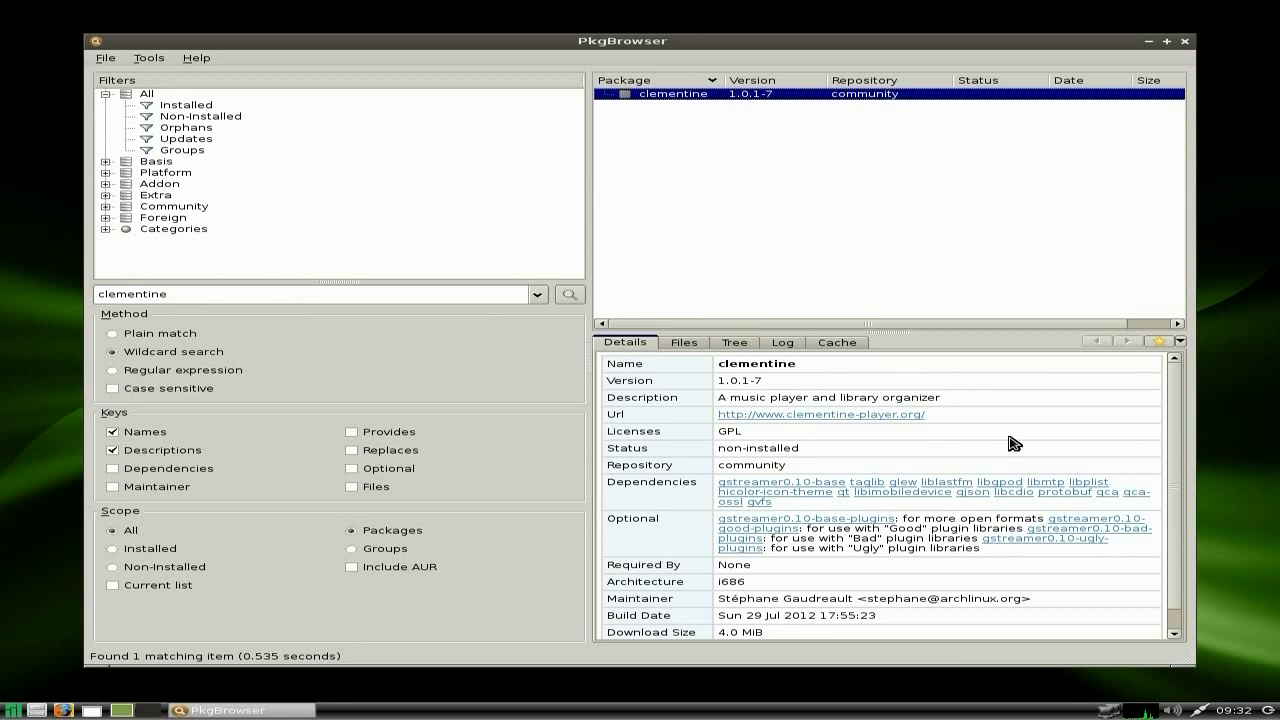
mouse_move(795, 545)
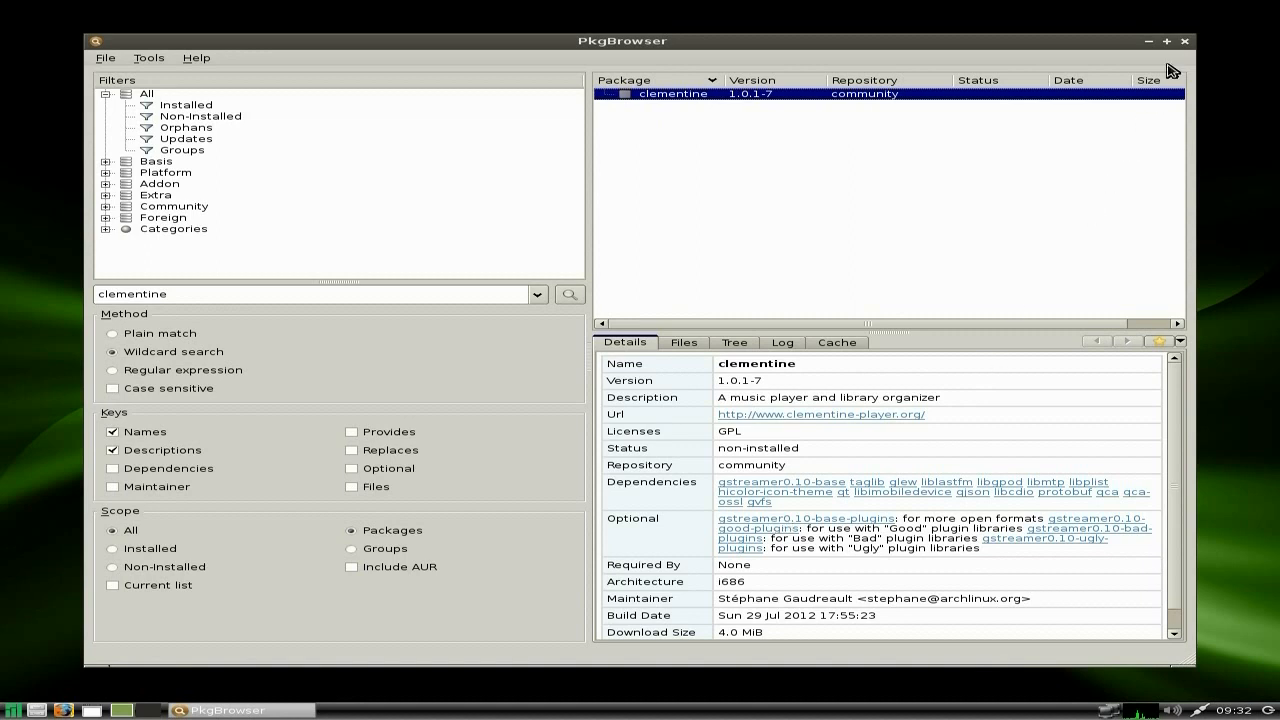
click(1185, 41)
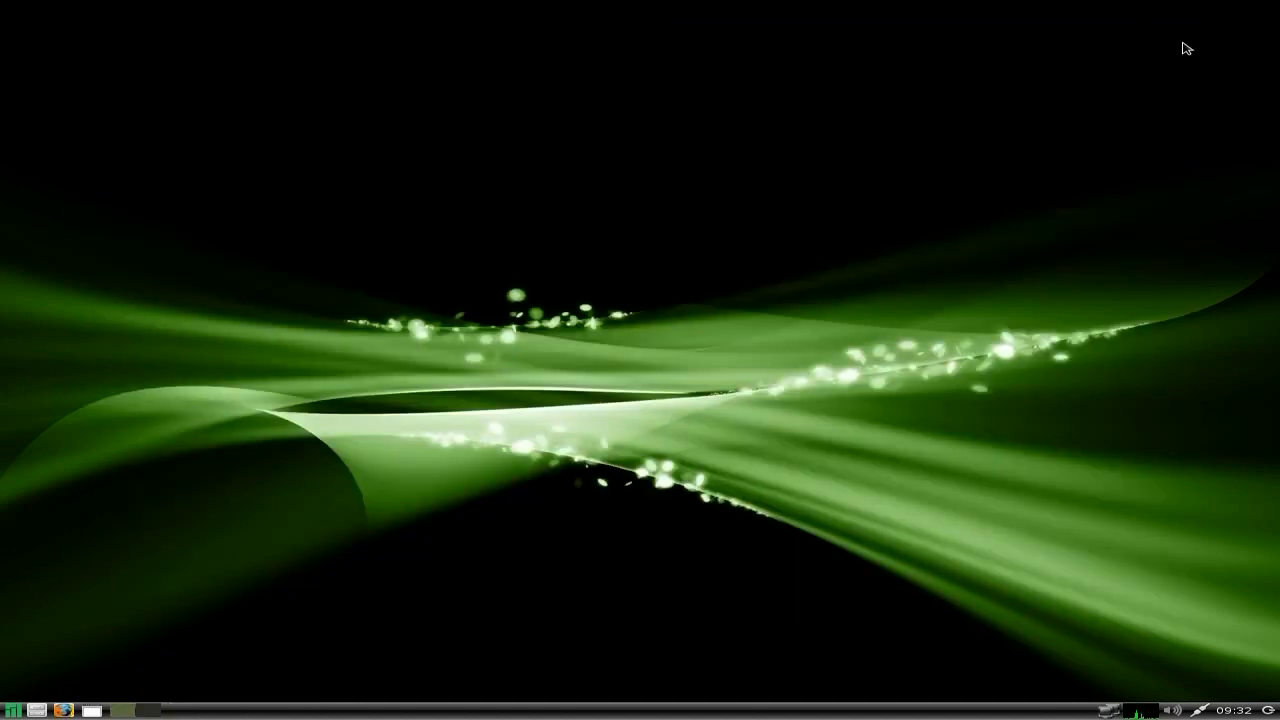
click(8, 710)
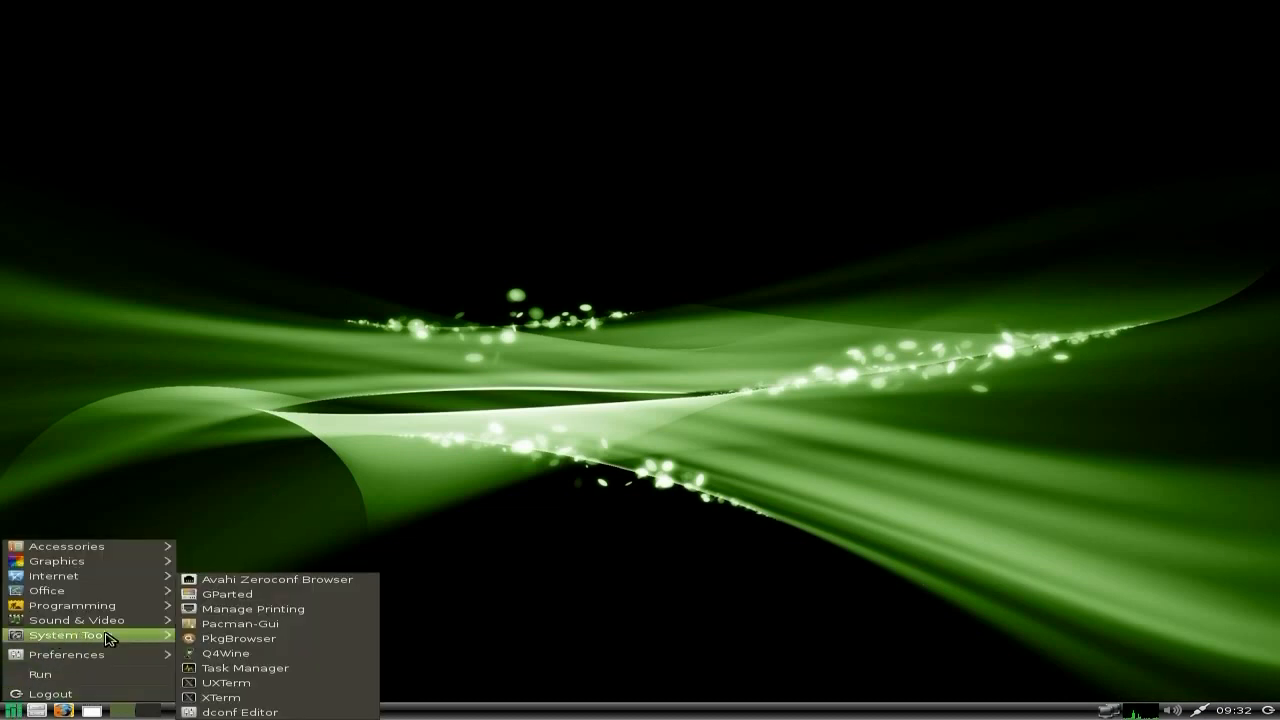
click(244, 668)
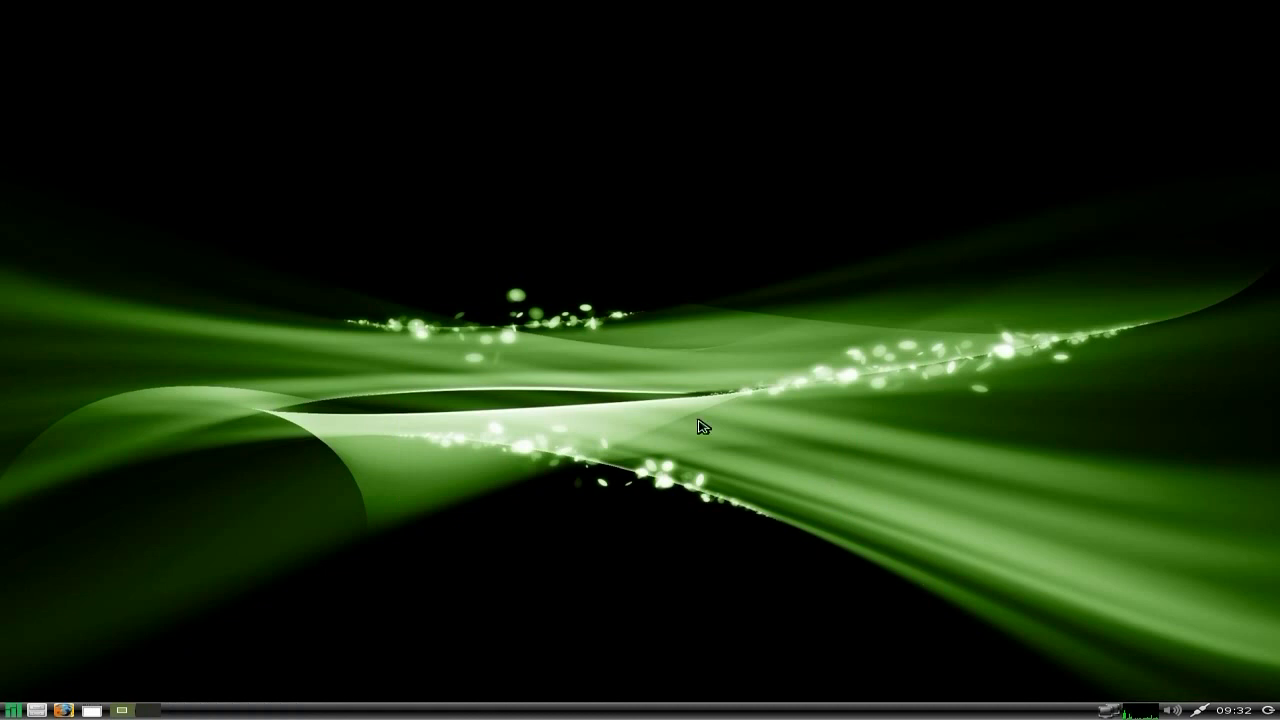
mouse_move(405, 358)
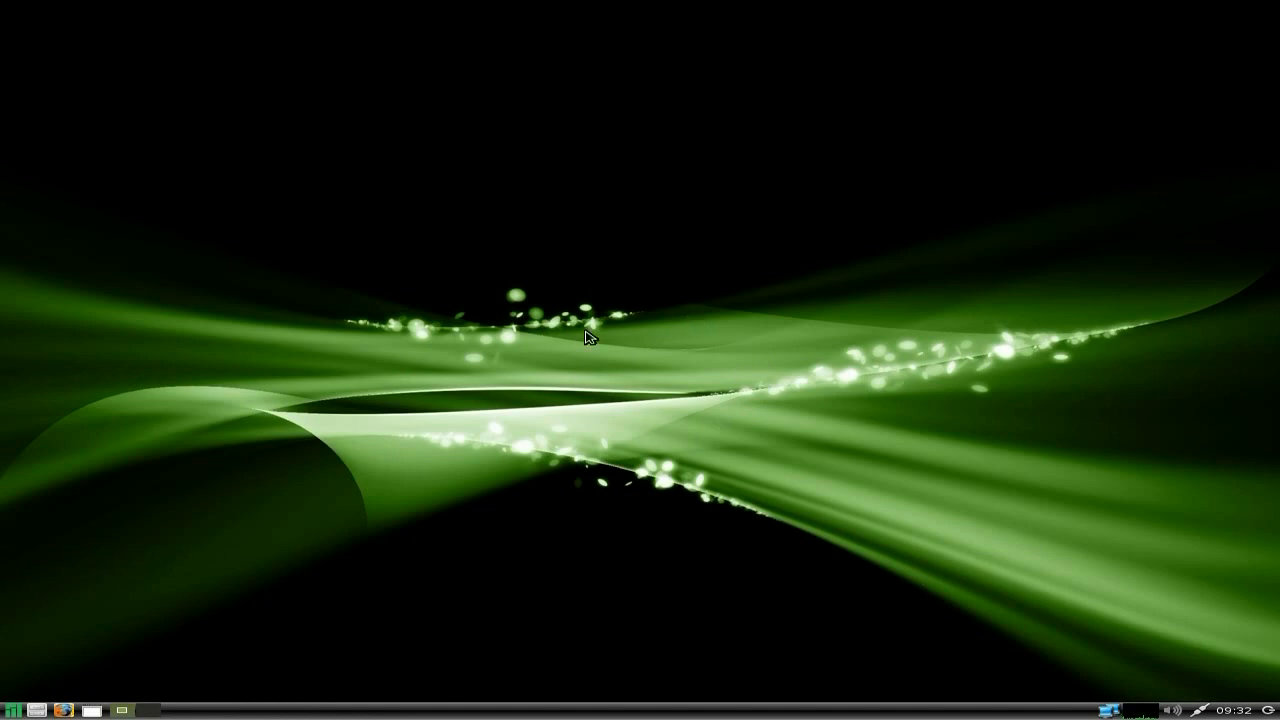
mouse_move(527, 430)
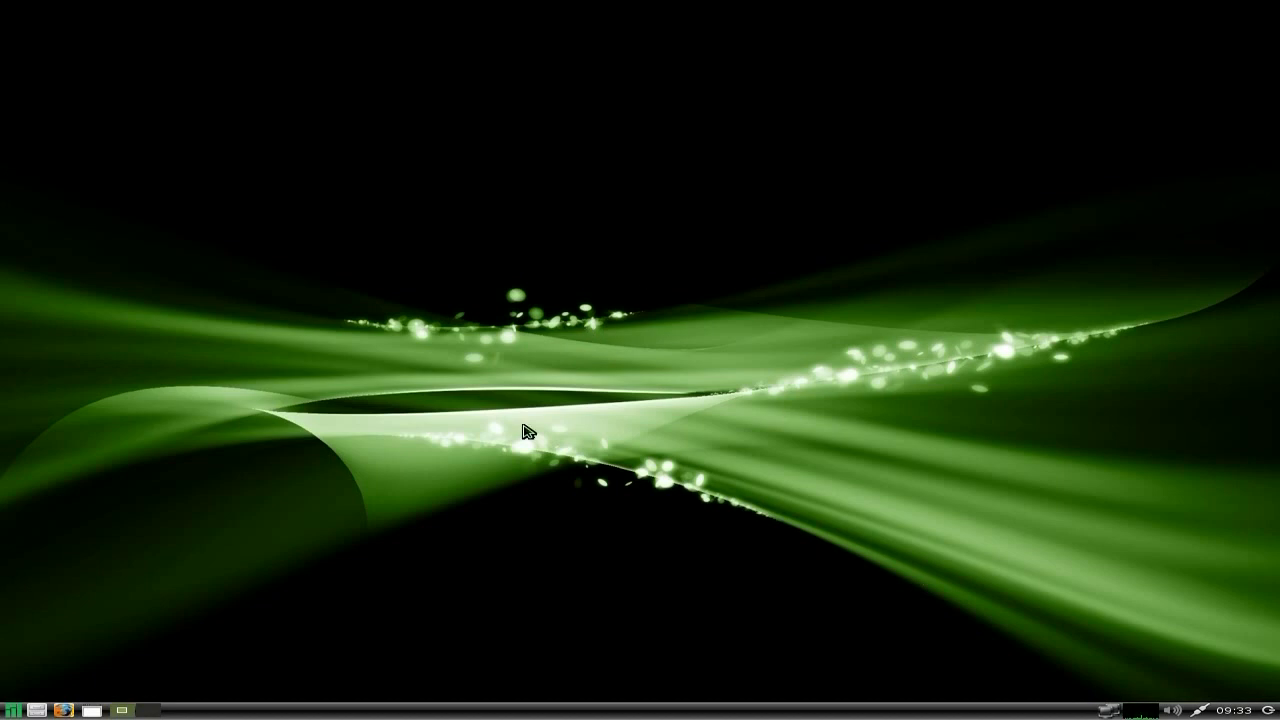